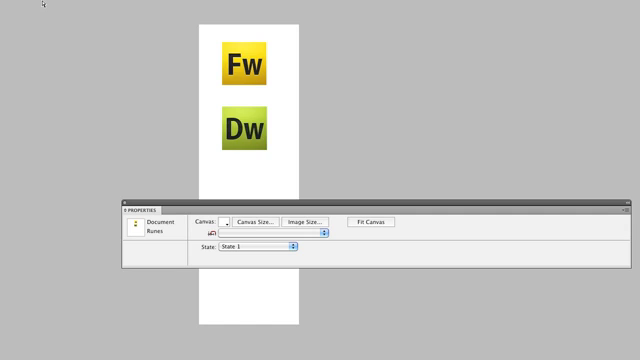
mouse_move(72, 8)
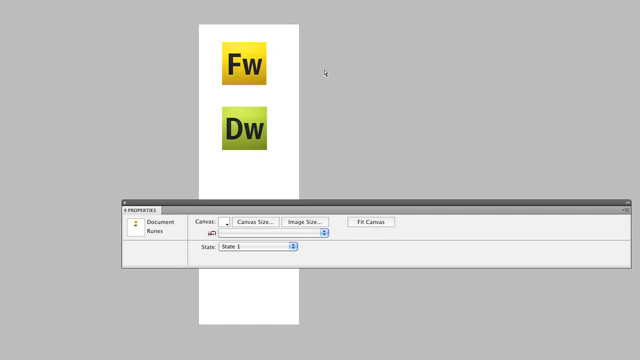
Step: Resize the Fw icon and set the Dw icon's height to 50 px
left_click(243, 60)
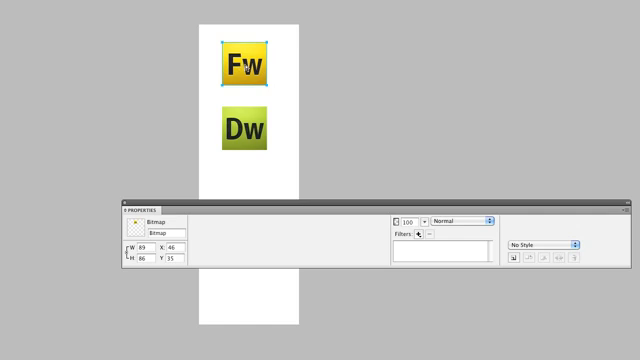
mouse_move(245, 68)
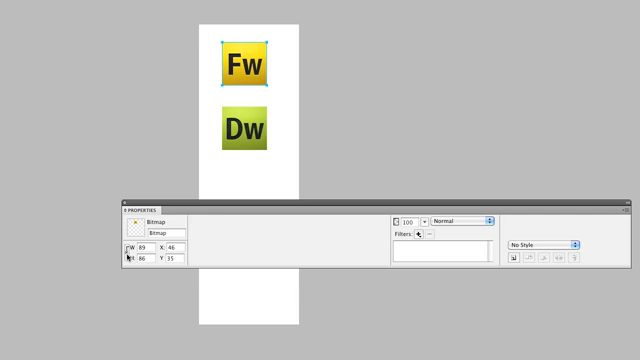
mouse_move(126, 255)
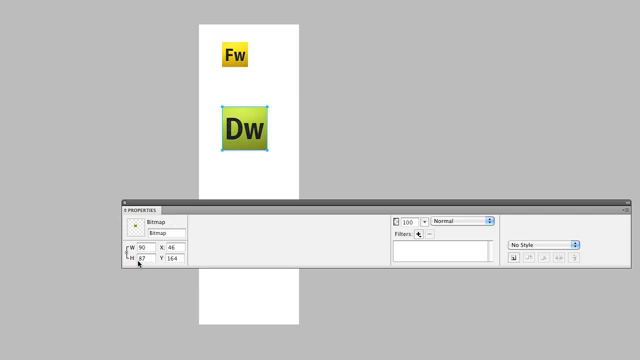
left_click(145, 254)
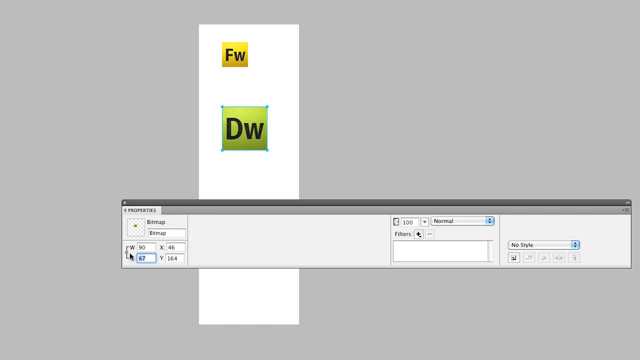
type("50")
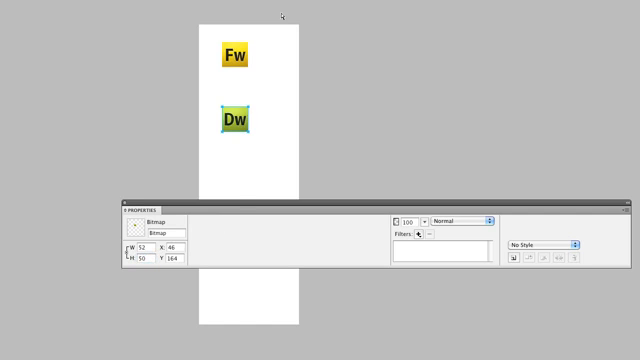
mouse_move(230, 170)
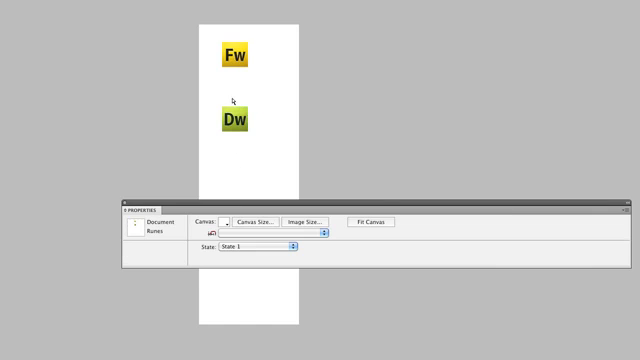
Step: Duplicate the Fw and Dw icons, placing each copy below its original
left_click(234, 52)
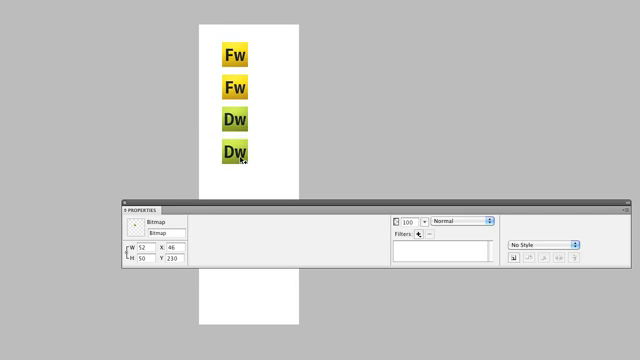
left_click(236, 154)
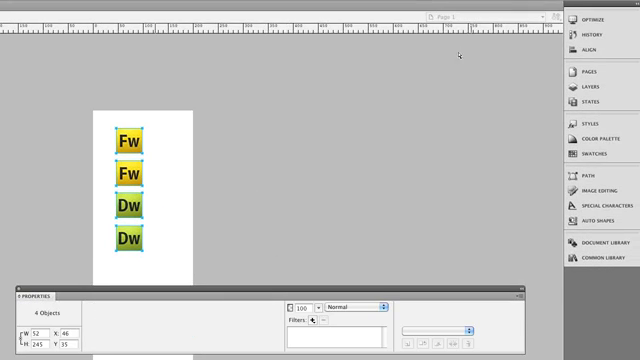
Step: Align the icon column to X 0, Y 0 from the Align panel
left_click(602, 51)
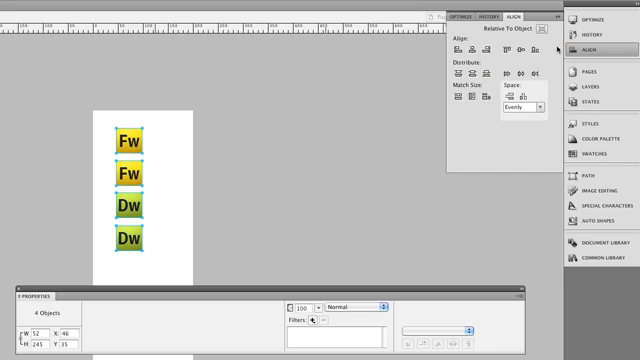
mouse_move(509, 99)
type("0")
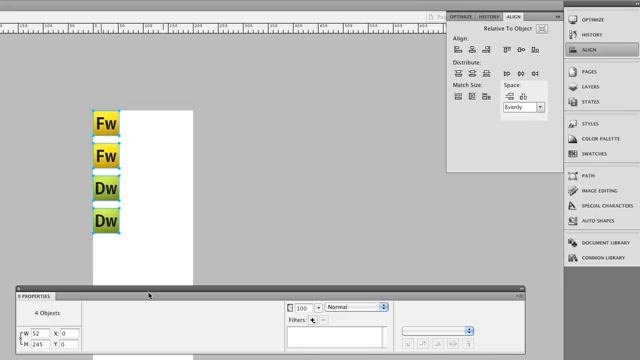
mouse_move(133, 278)
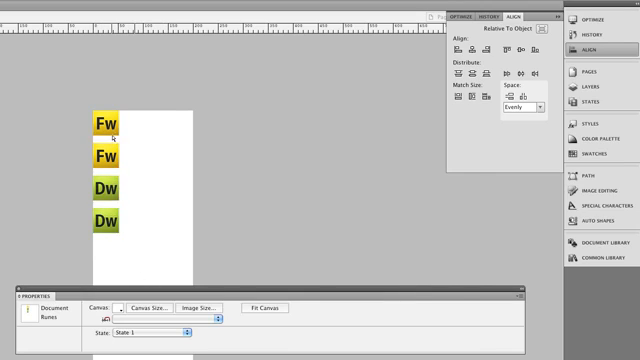
left_click(104, 124)
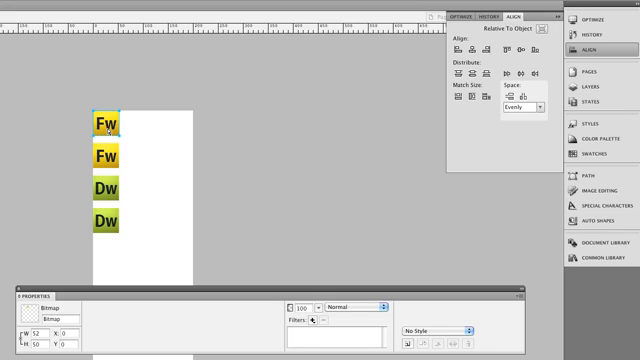
Step: Select the second Fw icon and browse the filters list for it
left_click(104, 157)
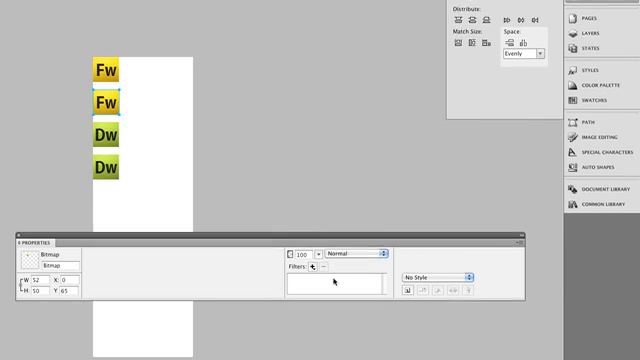
left_click(314, 268)
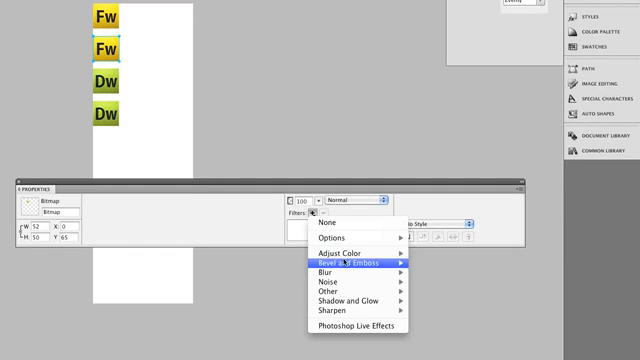
mouse_move(349, 251)
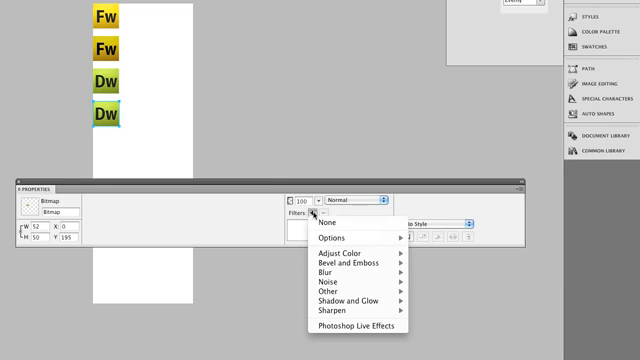
mouse_move(340, 250)
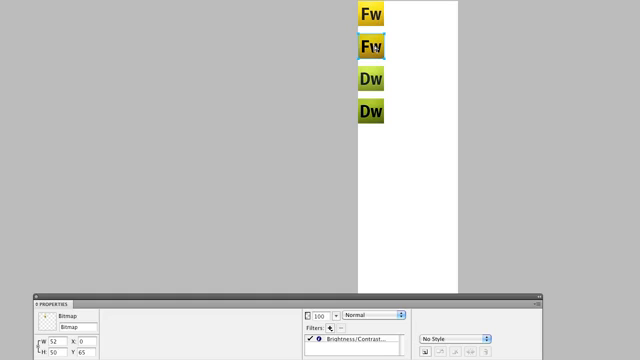
left_click(371, 80)
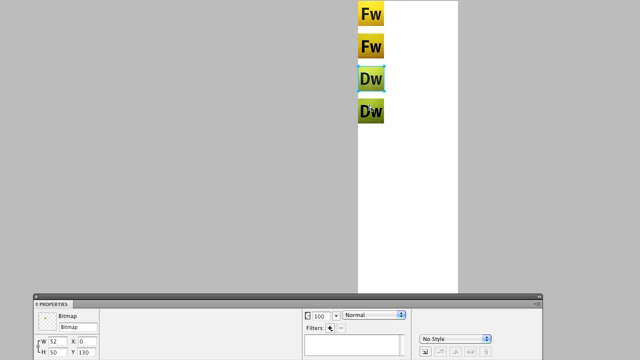
left_click(371, 109)
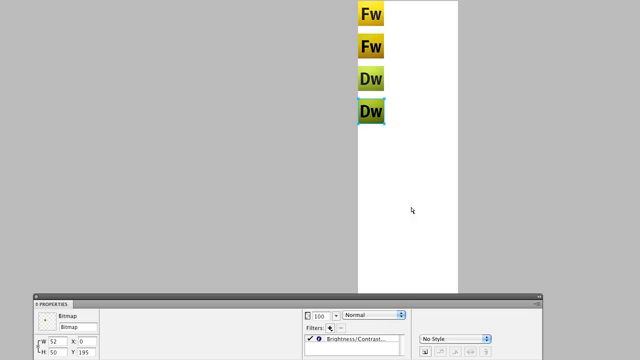
mouse_move(400, 204)
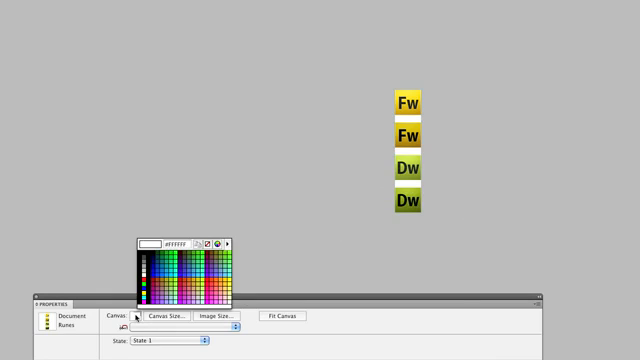
Step: Trim the canvas to the icons and set its colour to Transparent
left_click(147, 244)
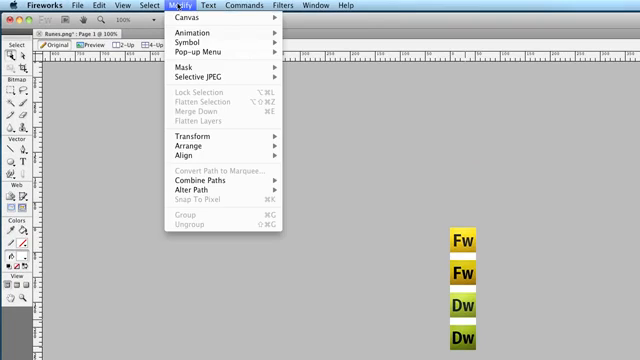
mouse_move(195, 38)
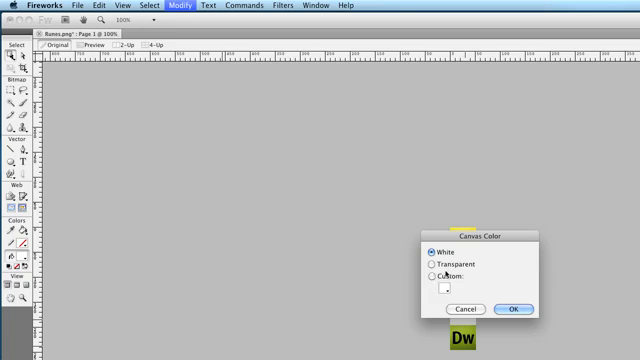
left_click(429, 266)
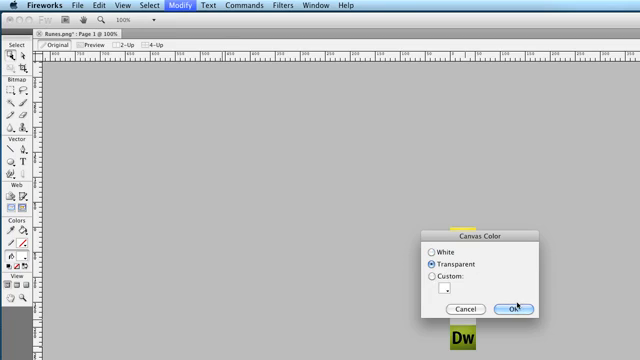
left_click(514, 309)
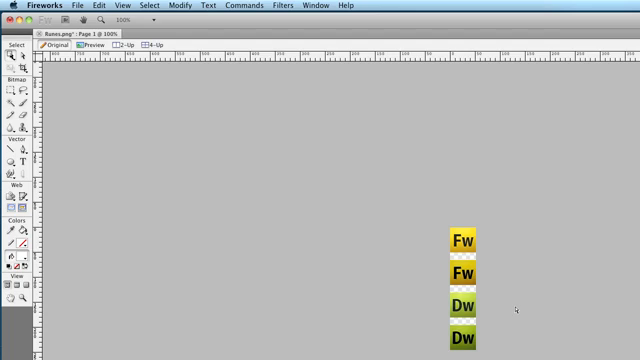
mouse_move(205, 150)
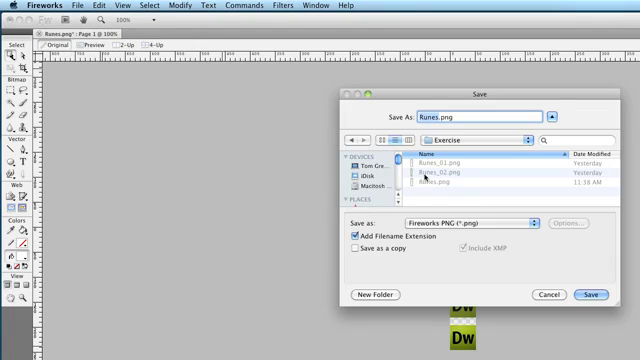
Step: Save the sprite as Runes.png in the images folder
left_click(470, 138)
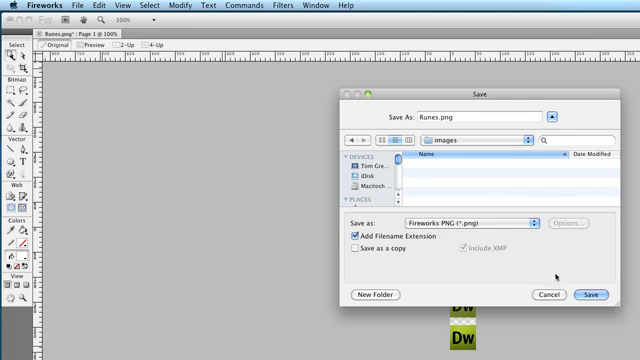
left_click(592, 295)
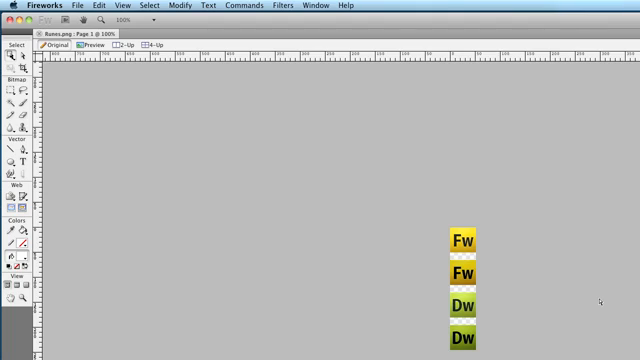